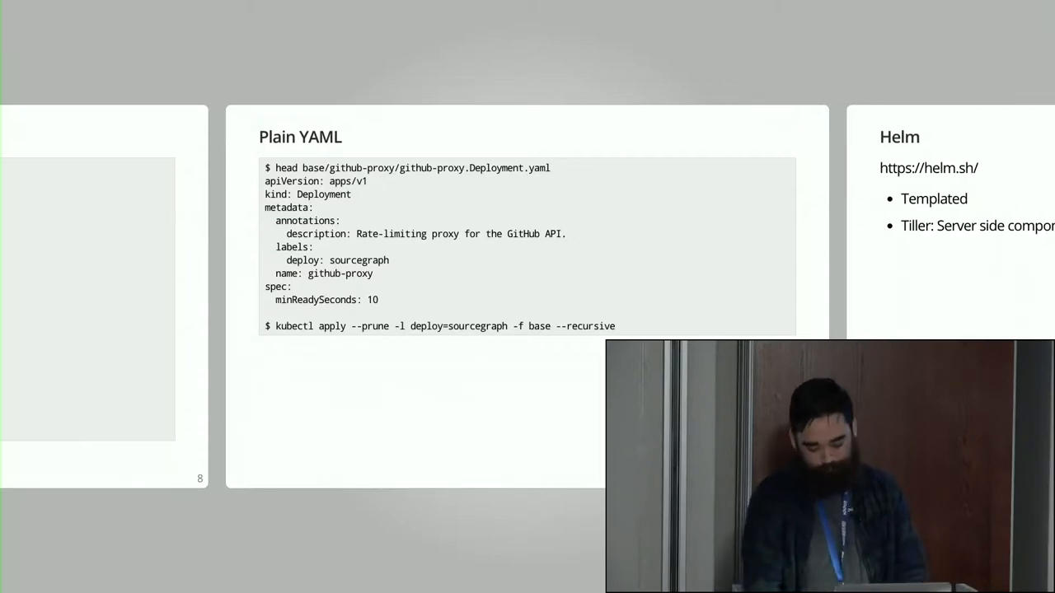
- Advance through the ksonnet slides to slide 22 with the demo.jsonnet deployment code
{"action": "key", "text": "Right"}
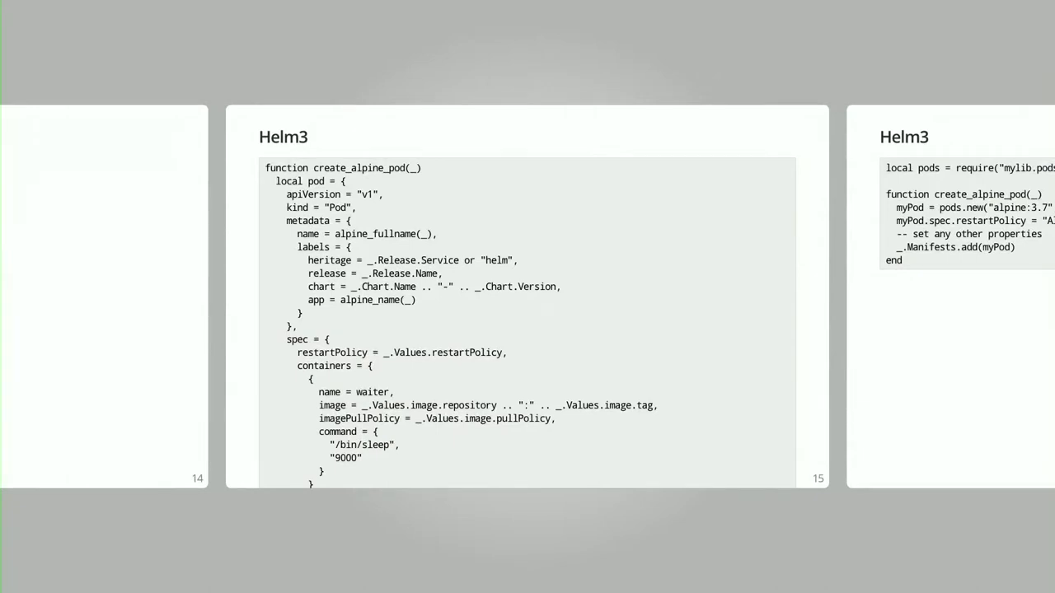
{"action": "key", "text": "right"}
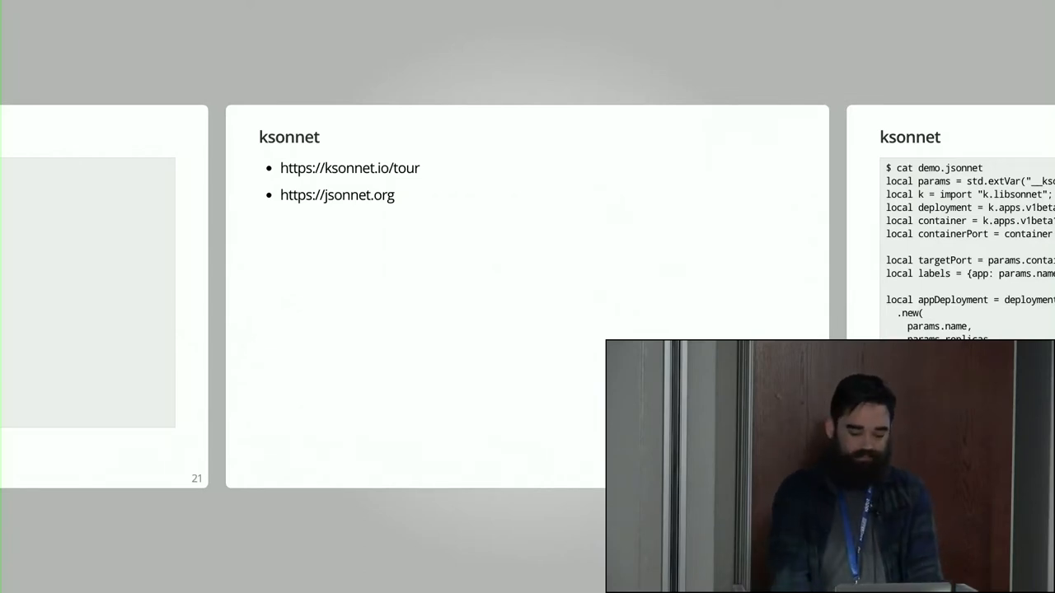
{"action": "key", "text": "Right"}
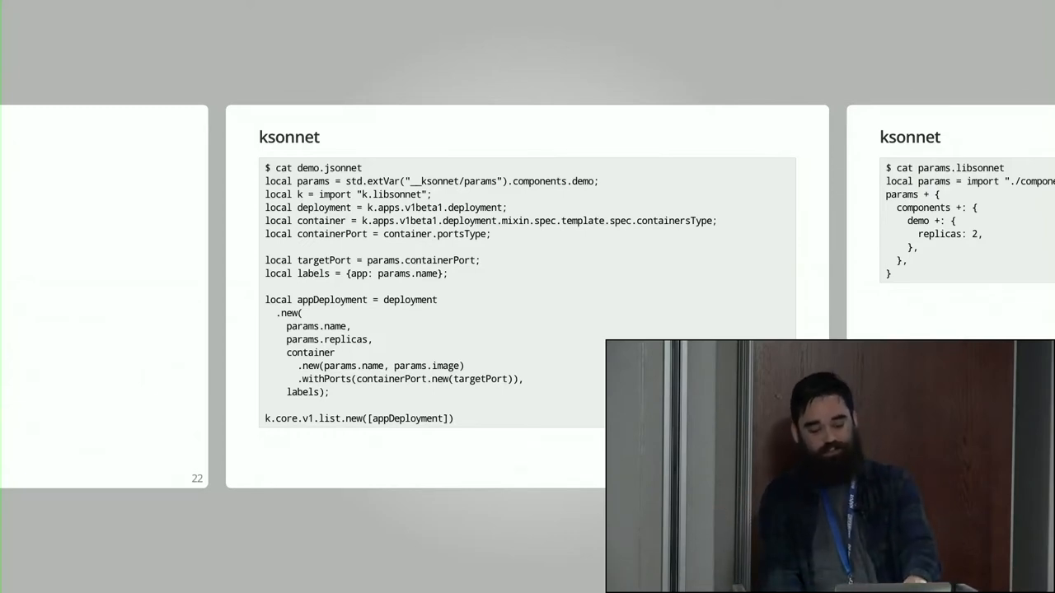
- Advance to the params.libsonnet slide setting the demo component's replicas to 2
{"action": "key", "text": "Right"}
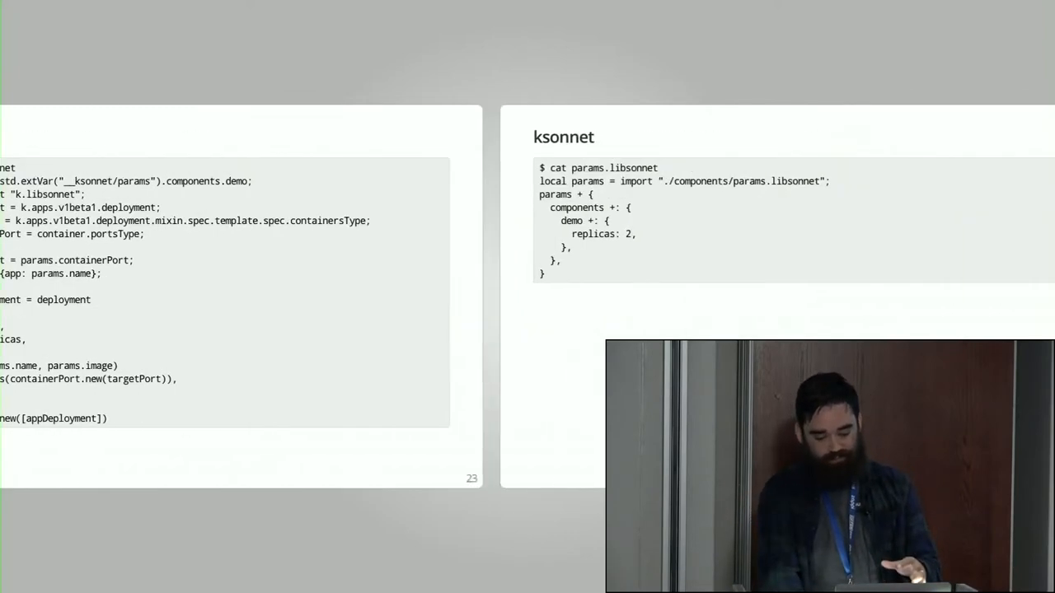